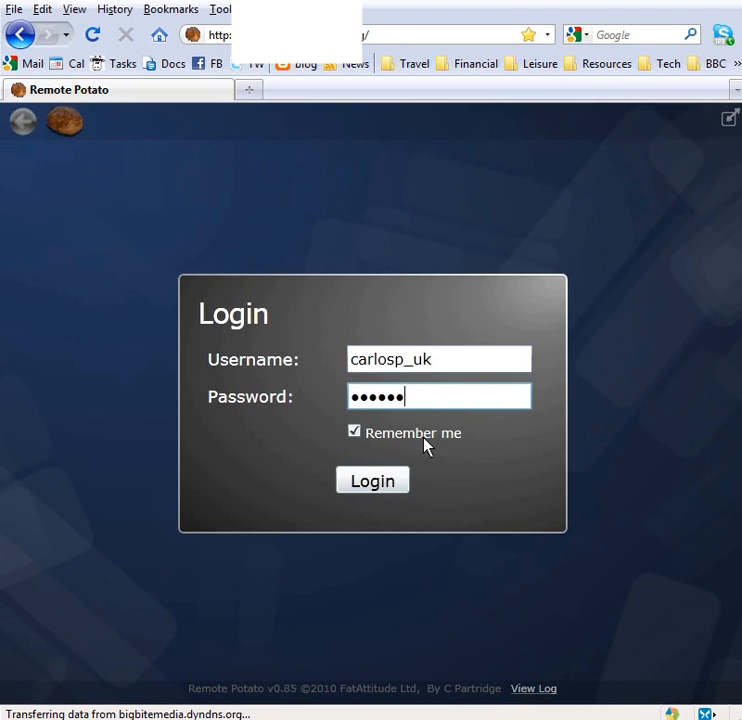
# Log in with the entered username and password to reach the Media Center main menu
pyautogui.click(372, 480)
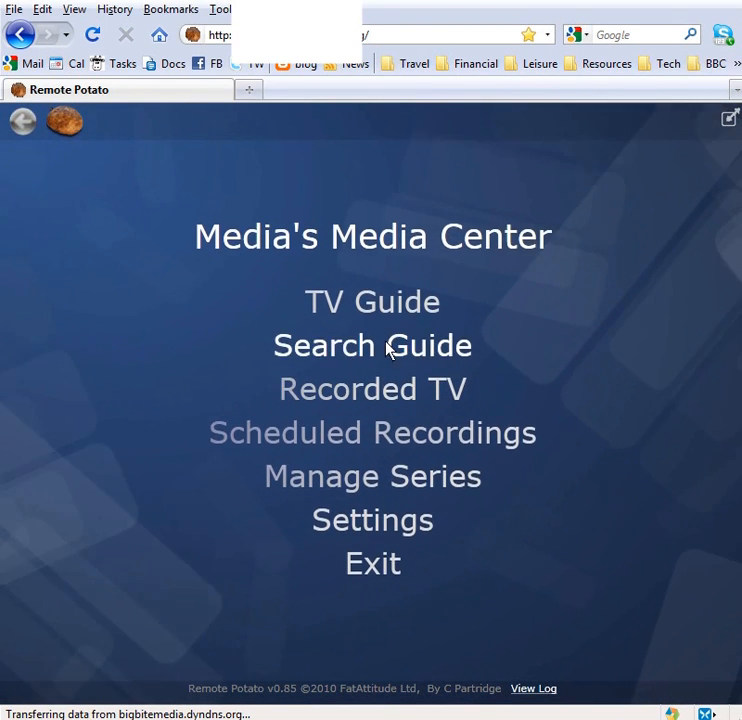
# From the TV Guide, record the 16:35 Blue Peter showing on BBC ONE and return to the guide
pyautogui.click(372, 301)
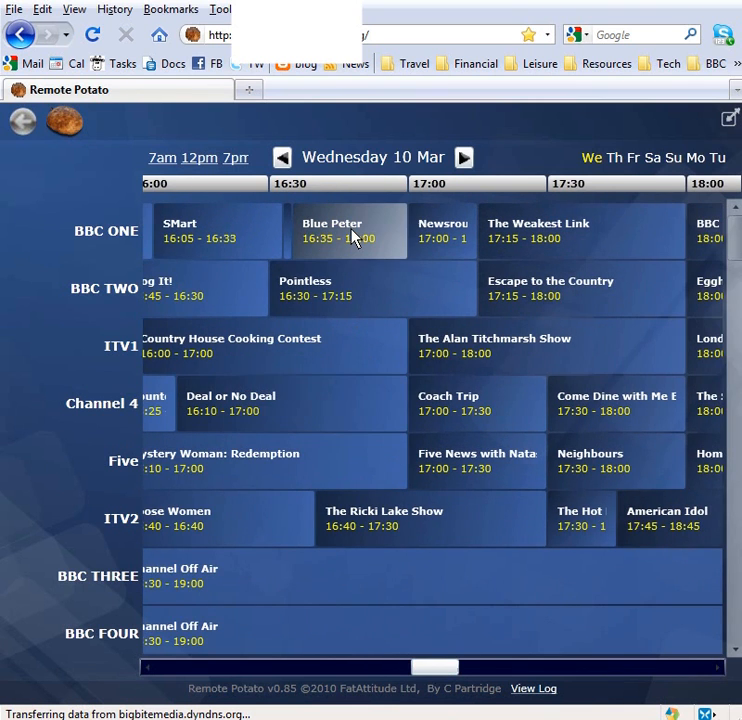
pyautogui.click(348, 230)
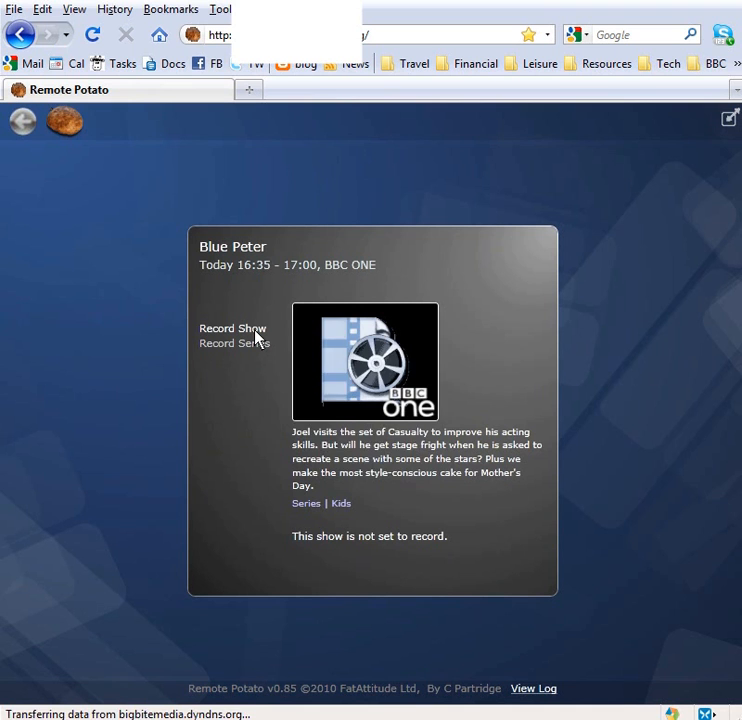
pyautogui.click(232, 328)
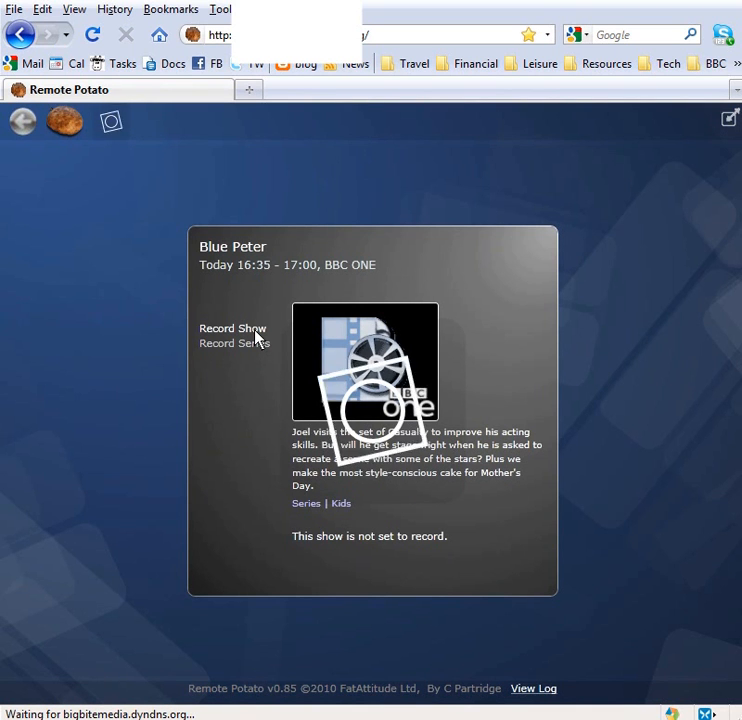
pyautogui.click(232, 328)
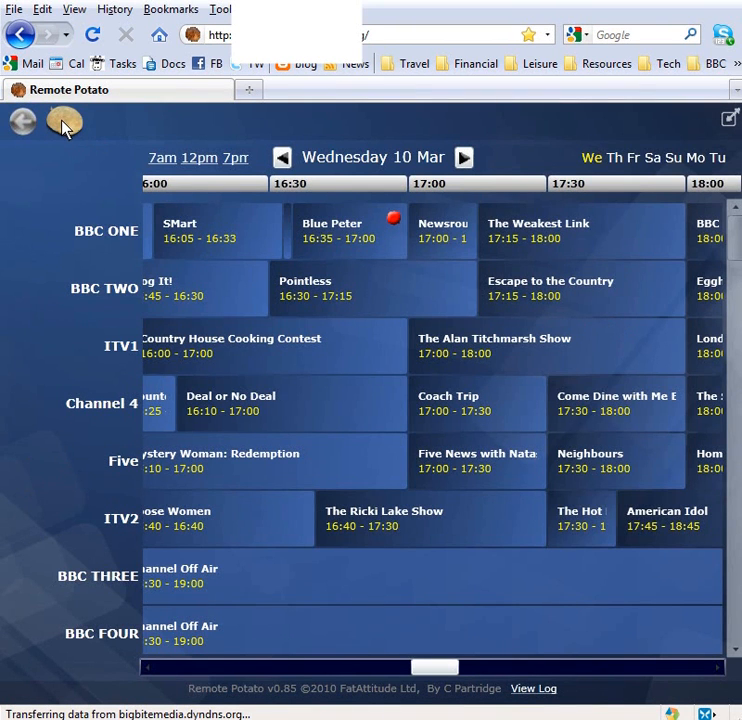
# Return to the main menu and view the Football Focus showings under Manage Series
pyautogui.click(23, 120)
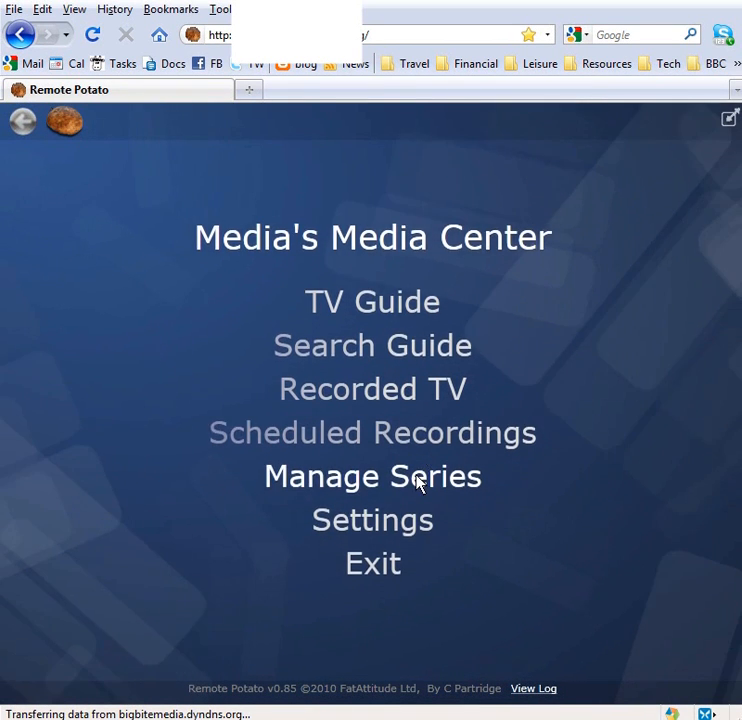
pyautogui.click(372, 476)
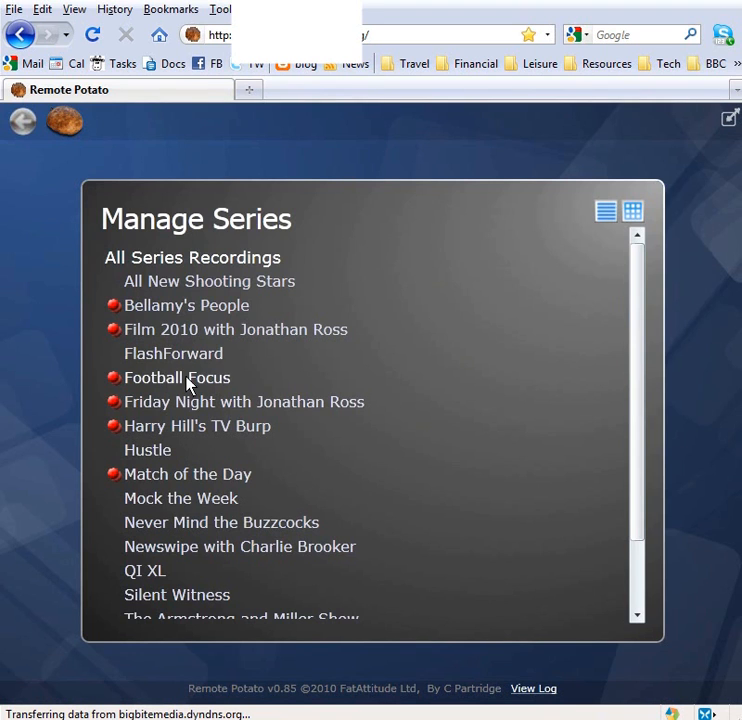
pyautogui.click(177, 377)
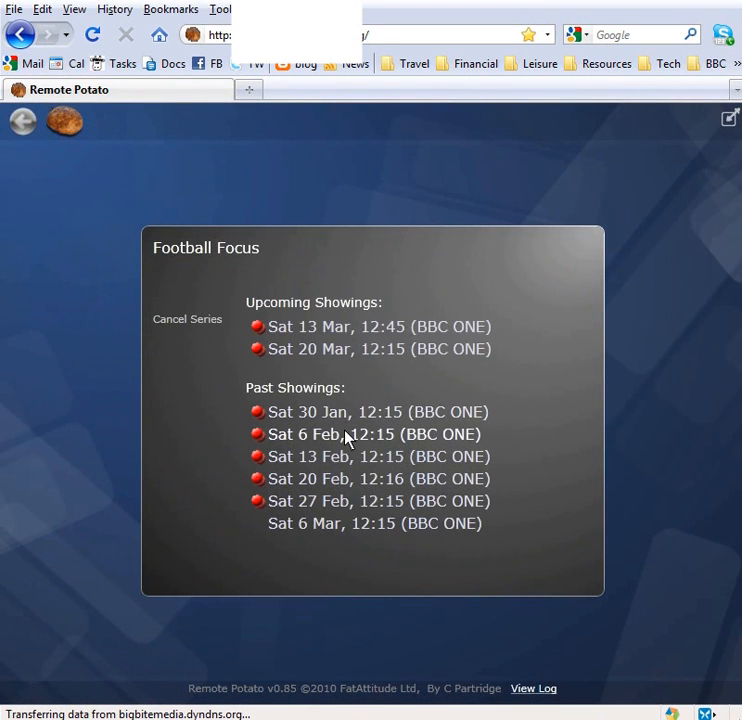
# Choose the Sat 6 Feb Football Focus past showing and play it, reaching the Stream Video panel
pyautogui.click(366, 433)
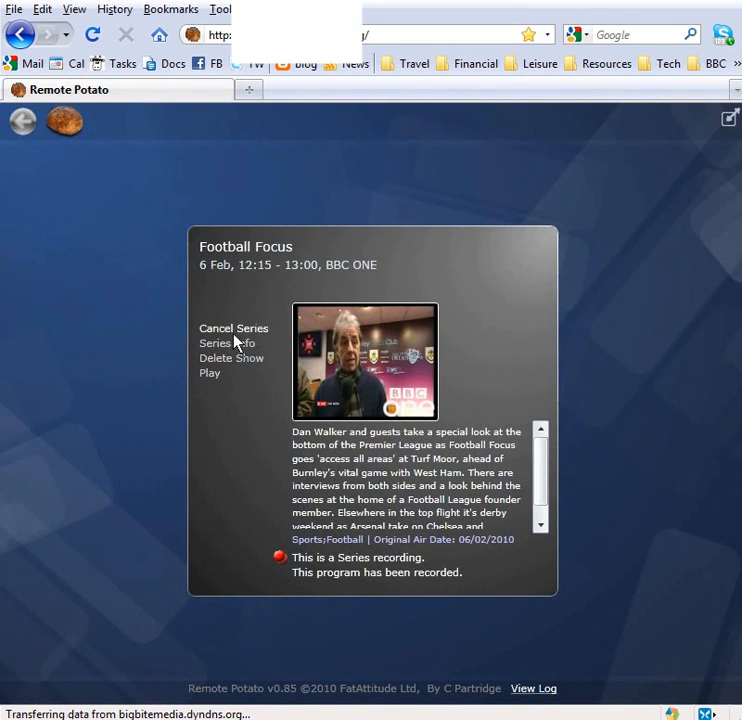
pyautogui.click(221, 342)
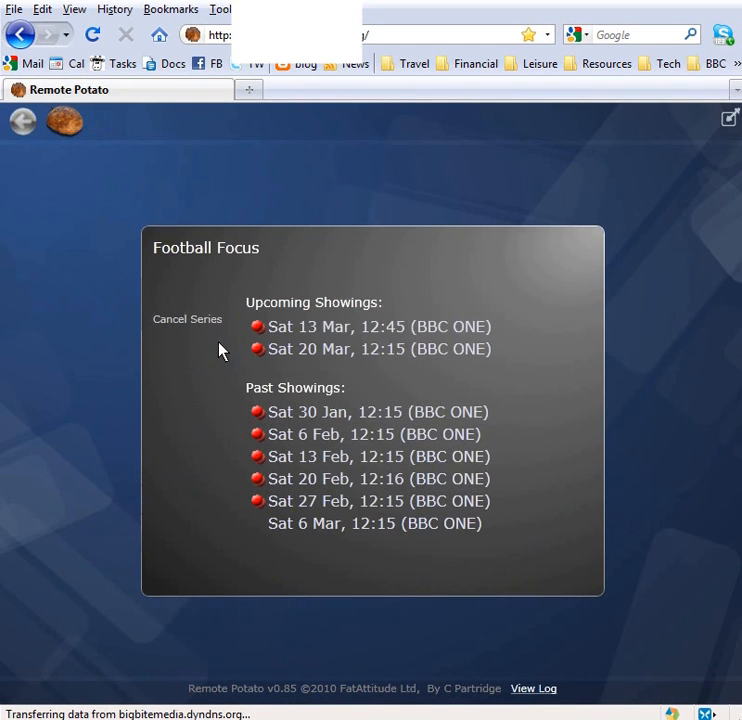
pyautogui.click(367, 433)
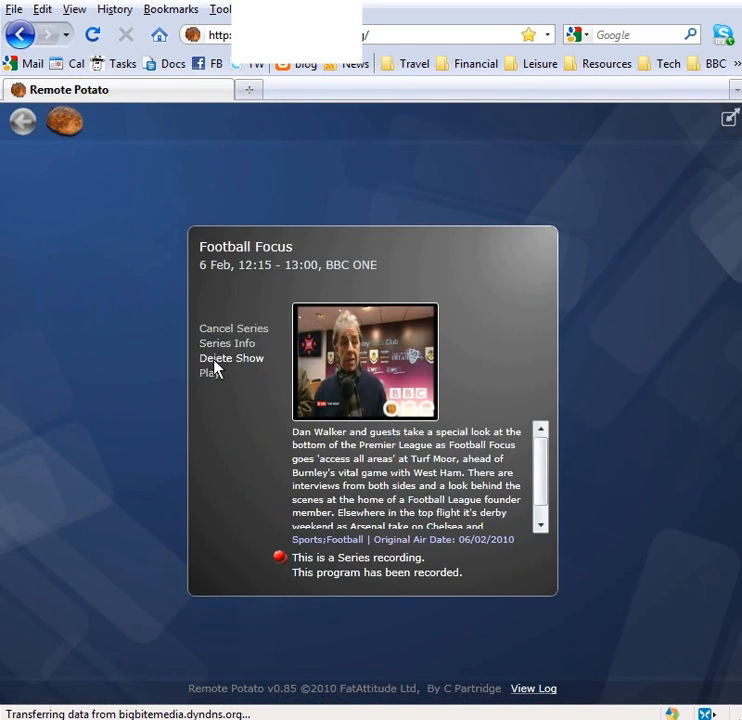
pyautogui.click(205, 372)
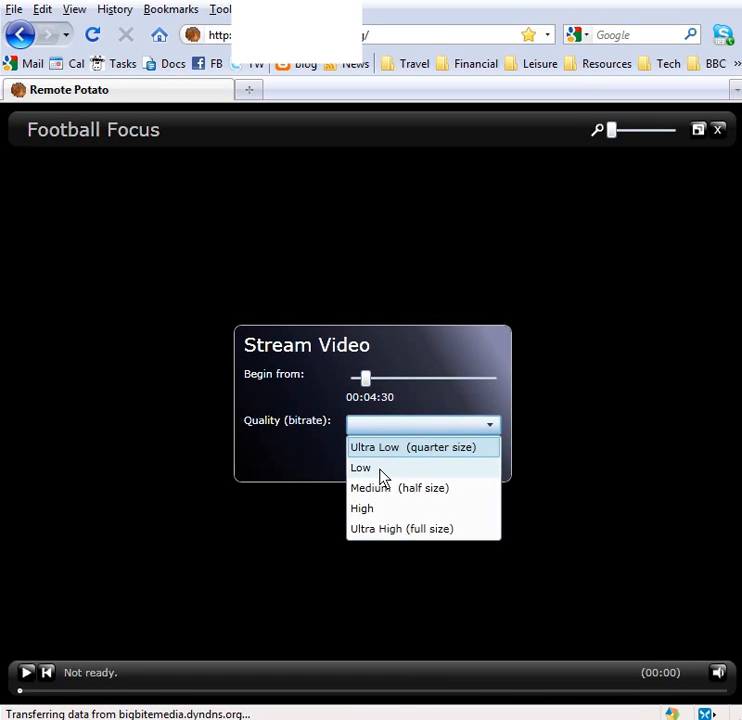
# Stream the recording at Medium (half size) quality, enlarge the picture, then stop the stream
pyautogui.click(398, 488)
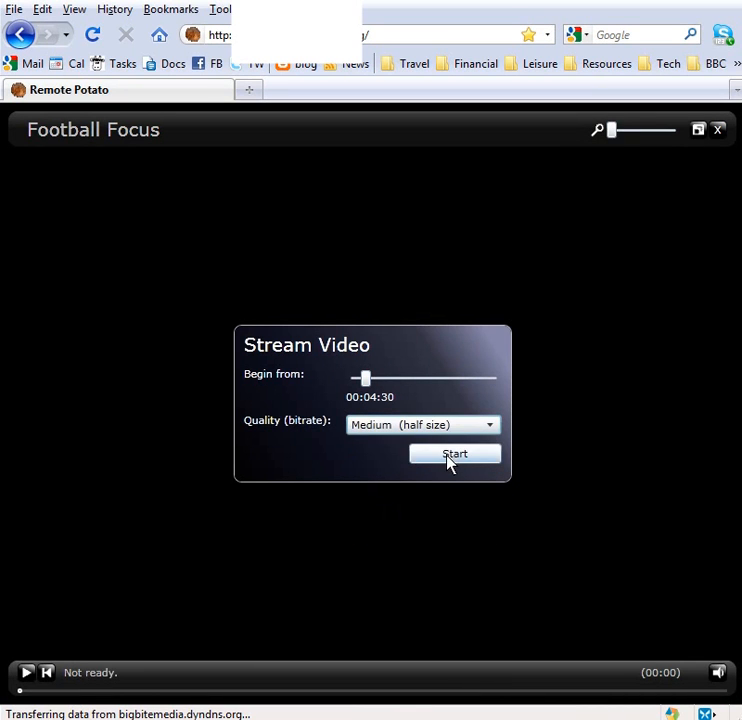
pyautogui.click(455, 454)
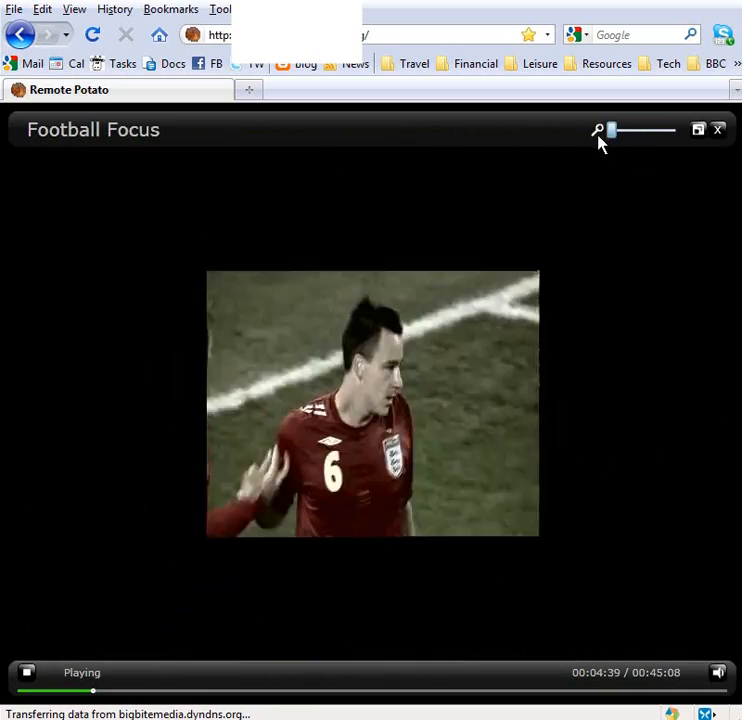
pyautogui.moveTo(611, 130); pyautogui.dragTo(631, 130)
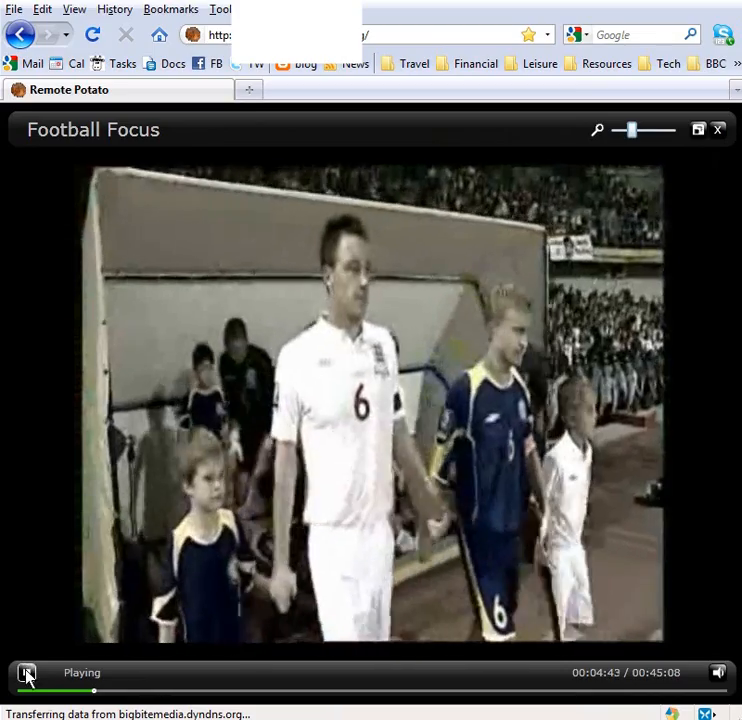
pyautogui.click(718, 129)
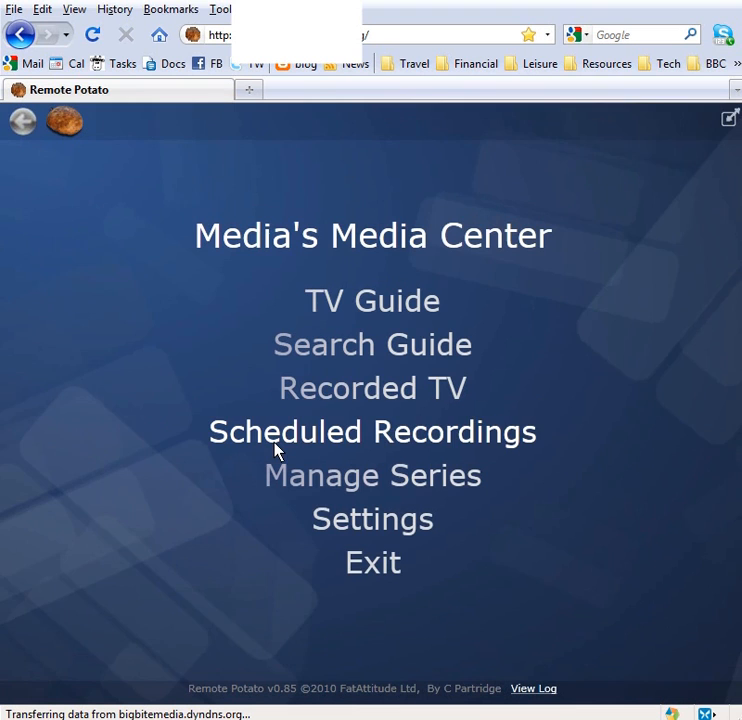
pyautogui.click(372, 344)
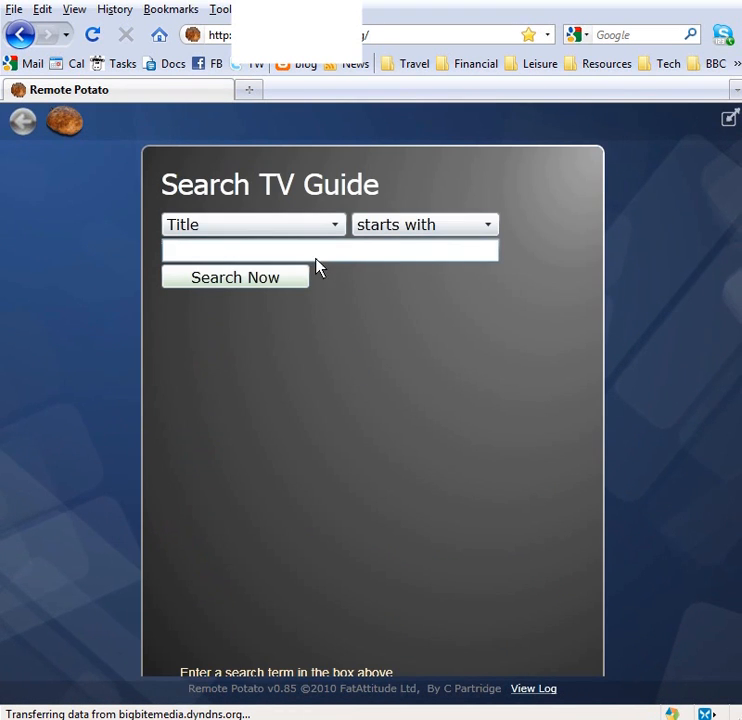
pyautogui.write('easte')
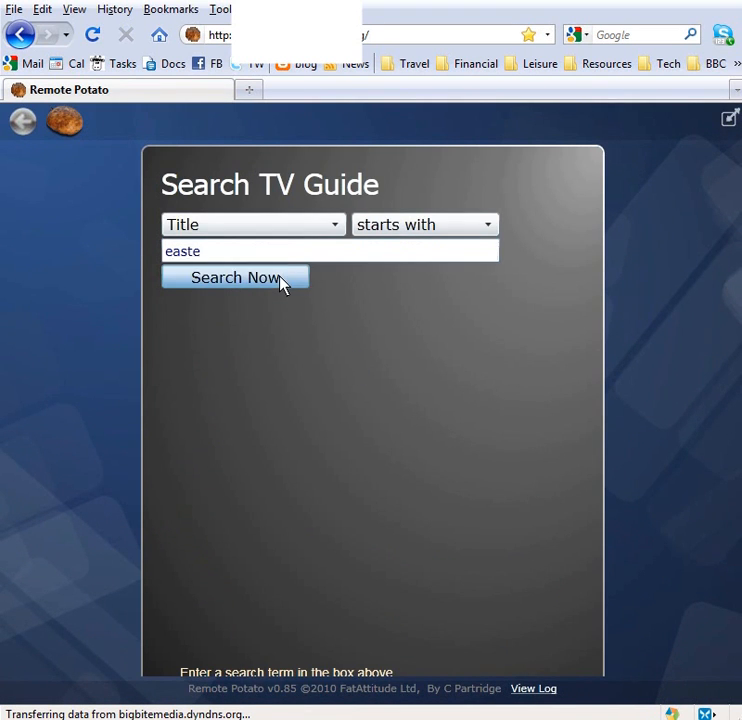
pyautogui.click(234, 277)
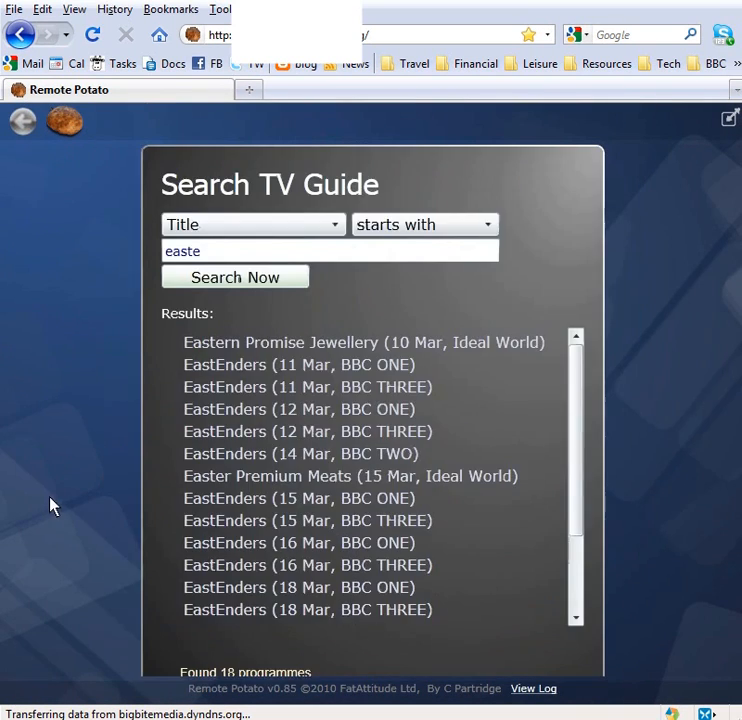
pyautogui.click(23, 120)
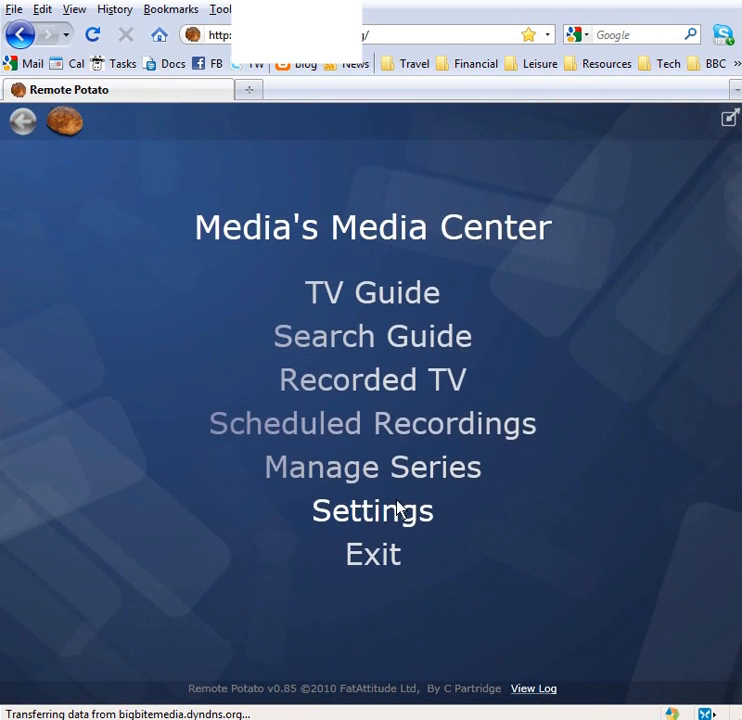
pyautogui.click(372, 467)
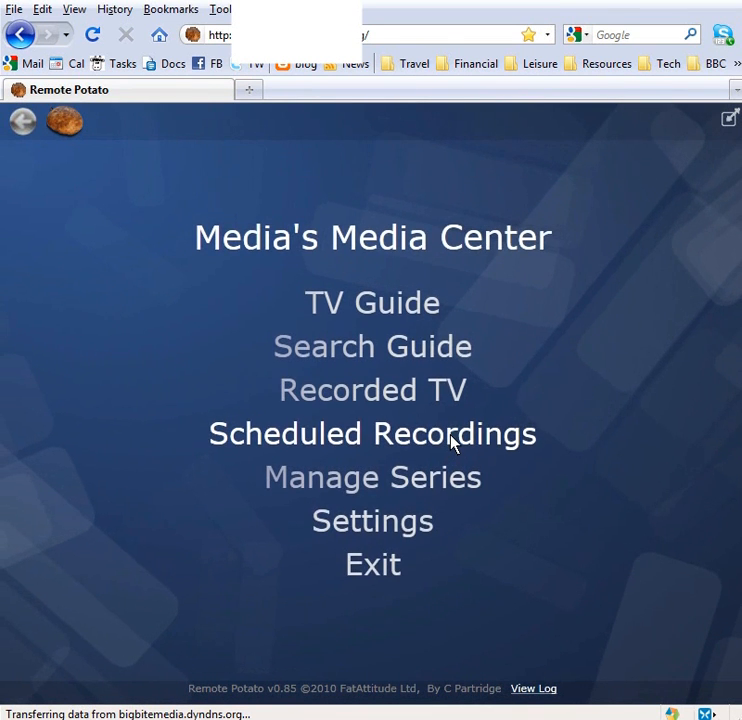
# From Scheduled Recordings, view Friday Night with Jonathan Ross series info and its Sun 28 Feb showing
pyautogui.click(371, 433)
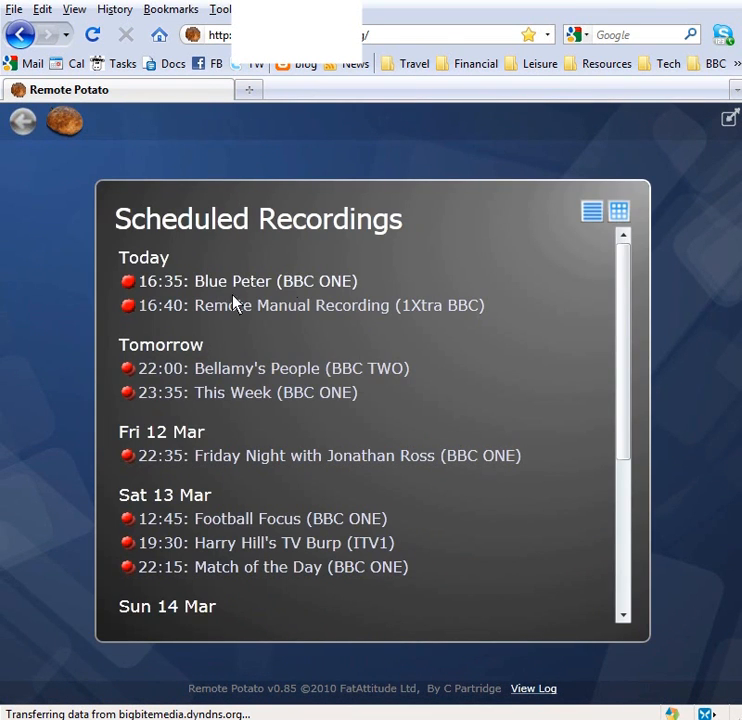
pyautogui.click(341, 455)
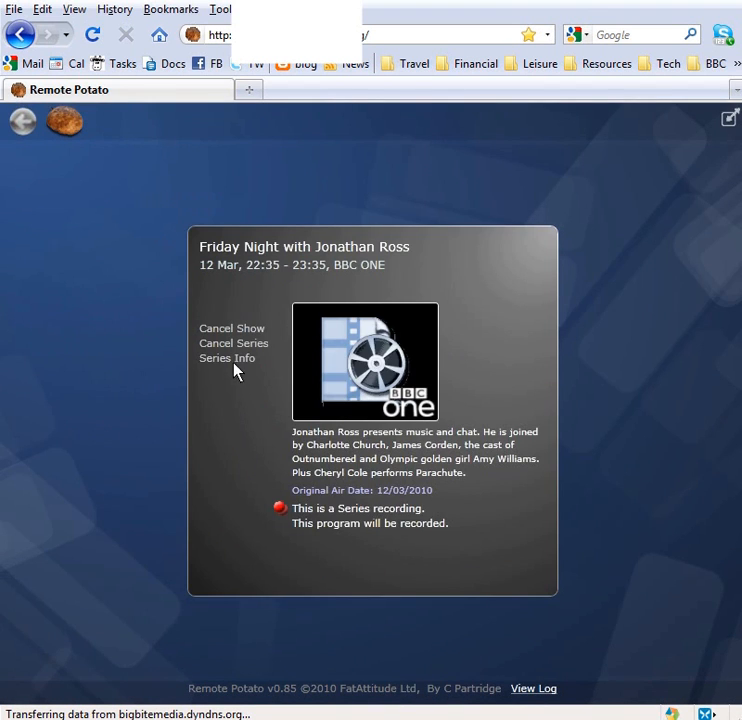
pyautogui.click(227, 357)
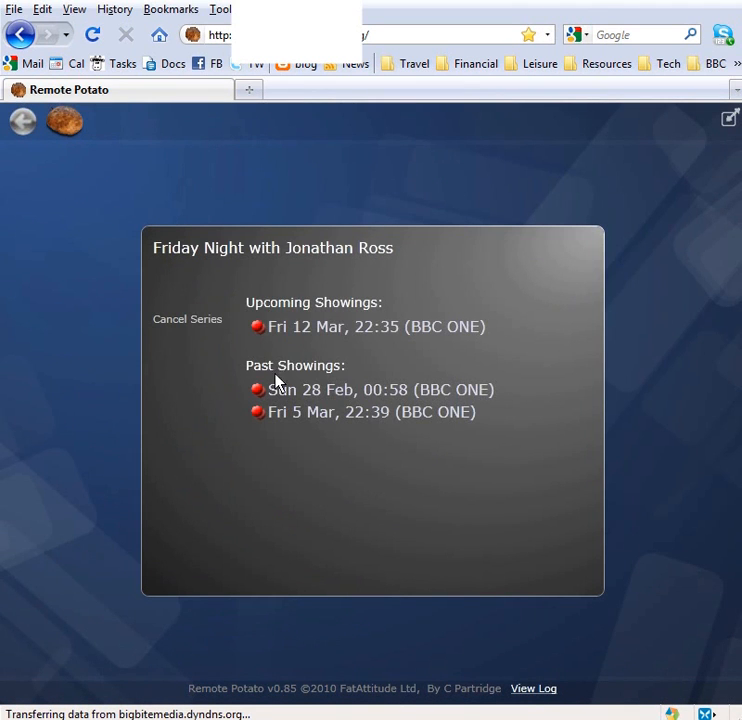
pyautogui.click(382, 389)
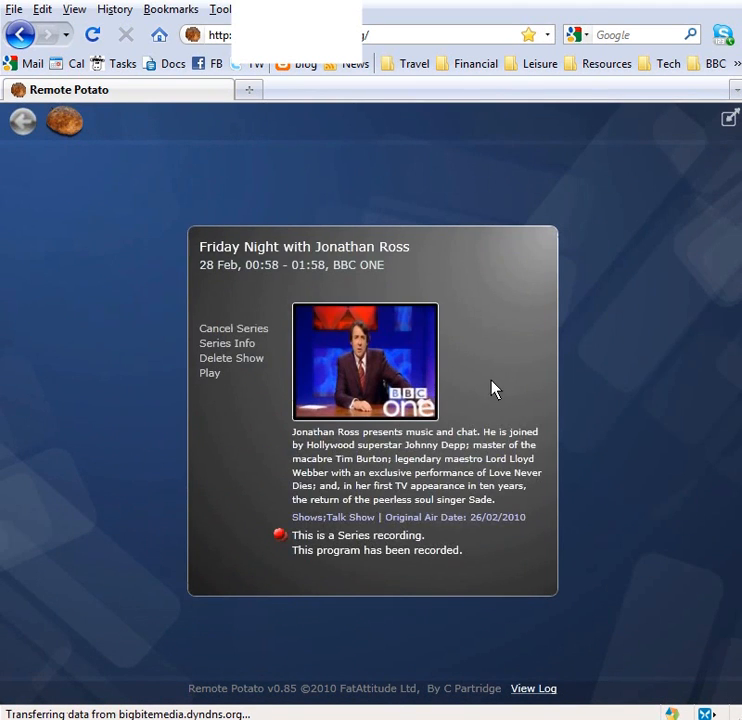